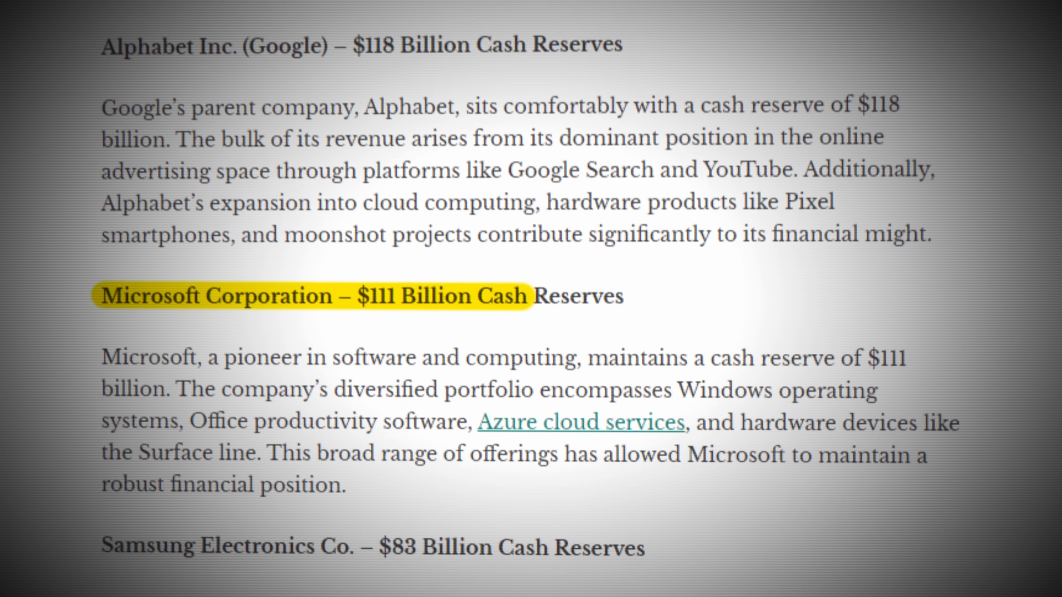
scroll("down", 3)
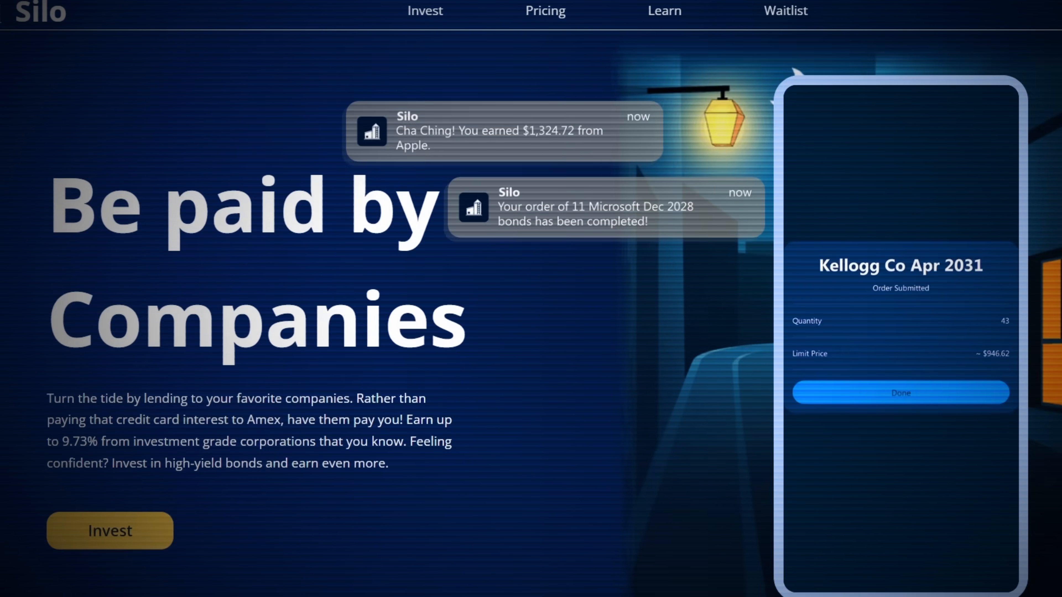
scroll("down", 3)
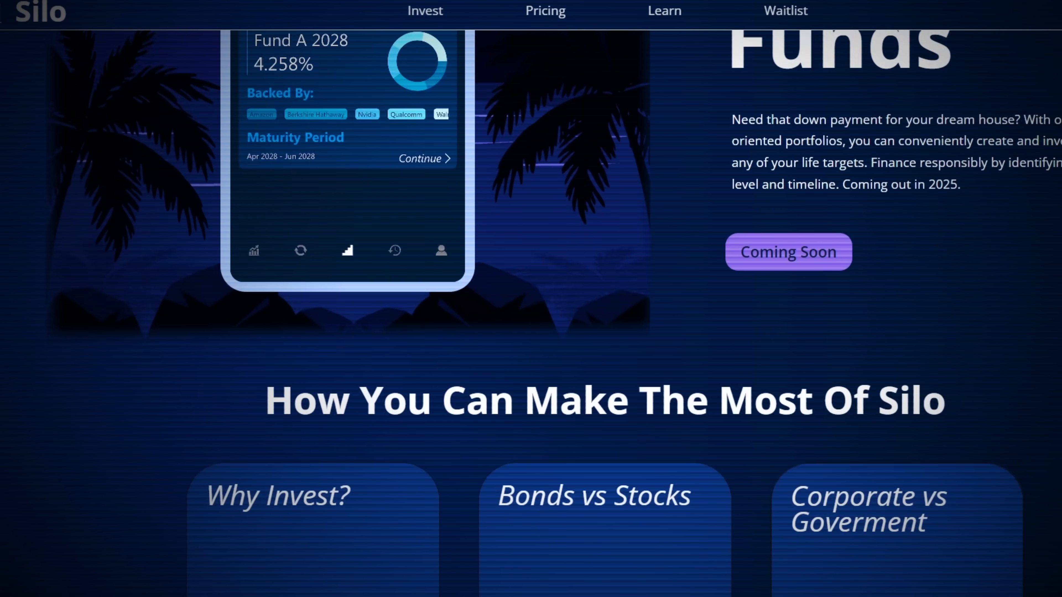